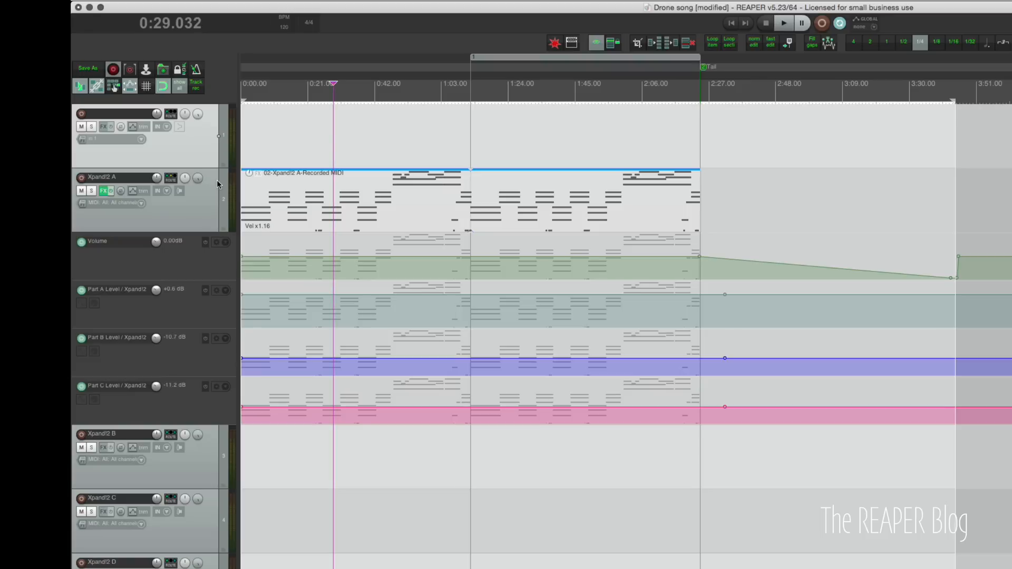
pyautogui.moveTo(319, 191)
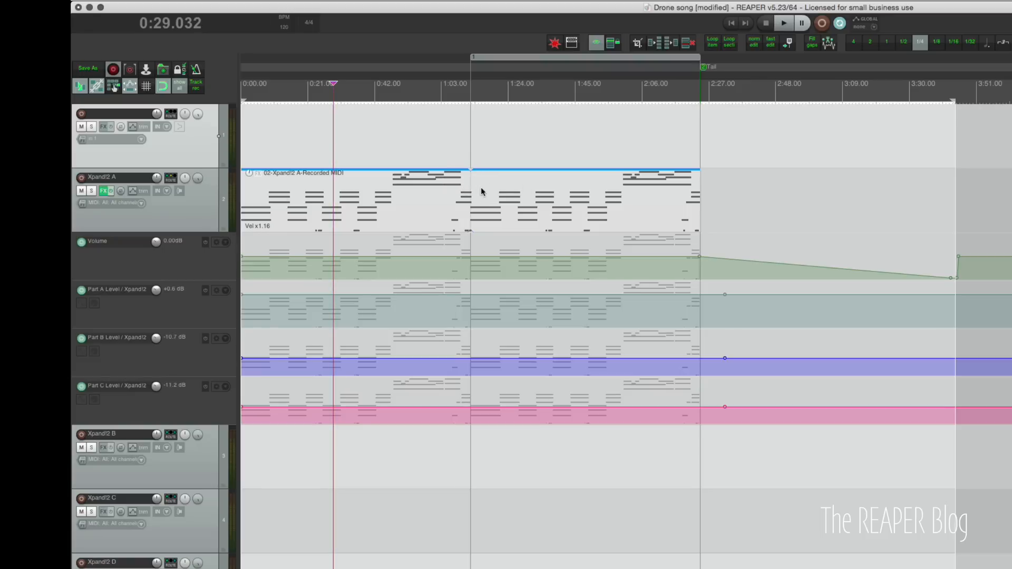
pyautogui.moveTo(360, 216)
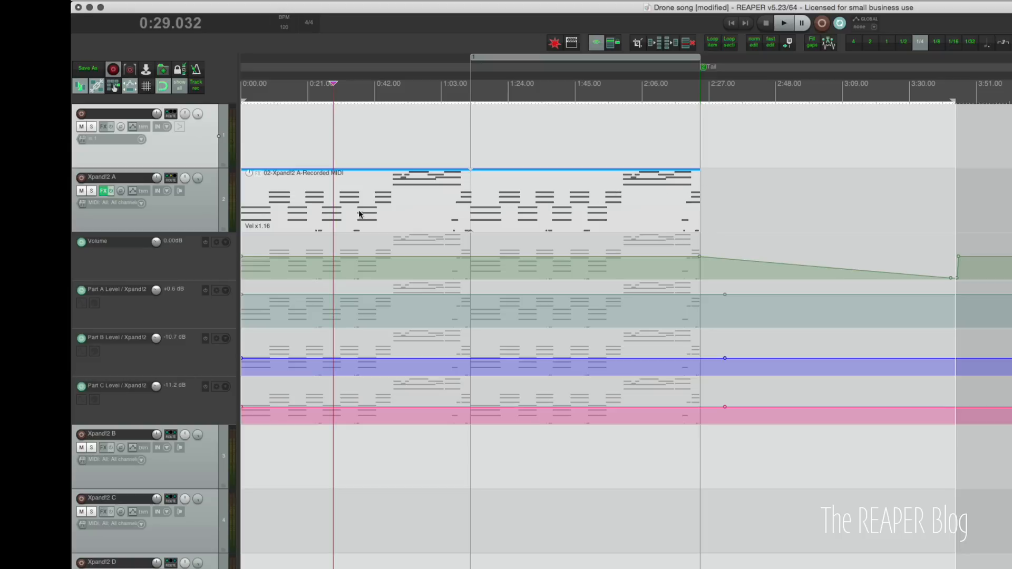
pyautogui.moveTo(676, 193)
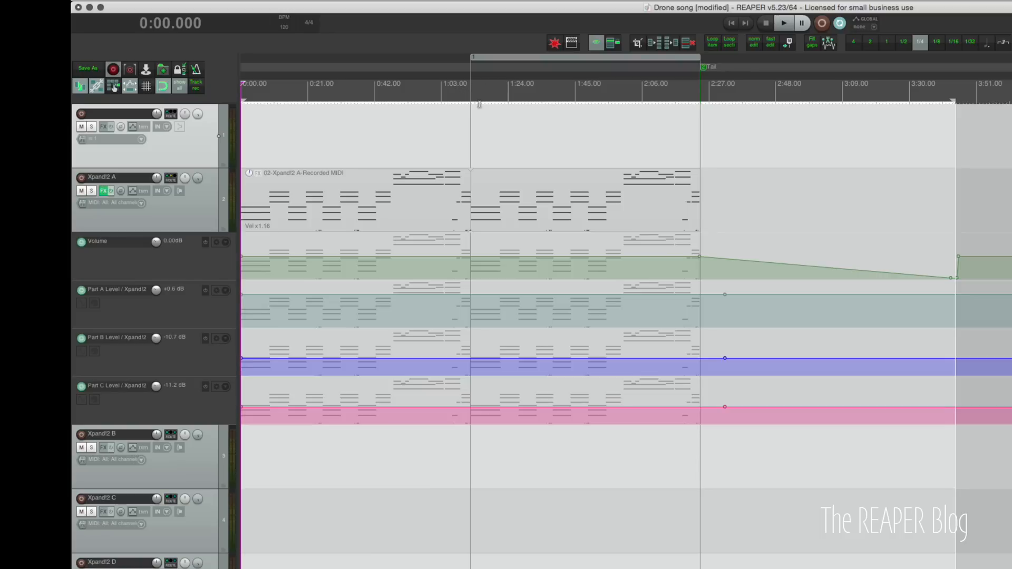
pyautogui.moveTo(465, 124)
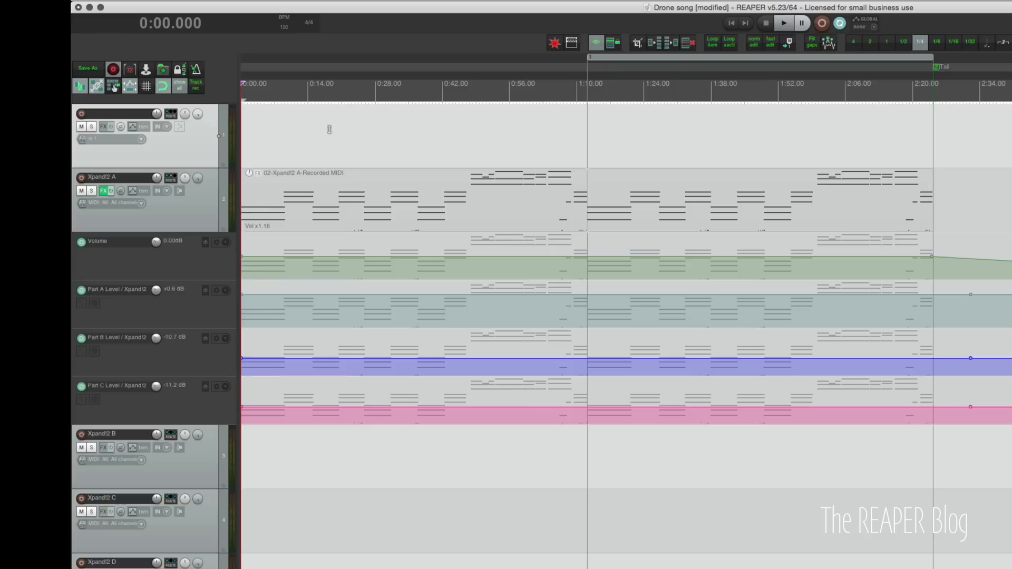
pyautogui.moveTo(396, 125)
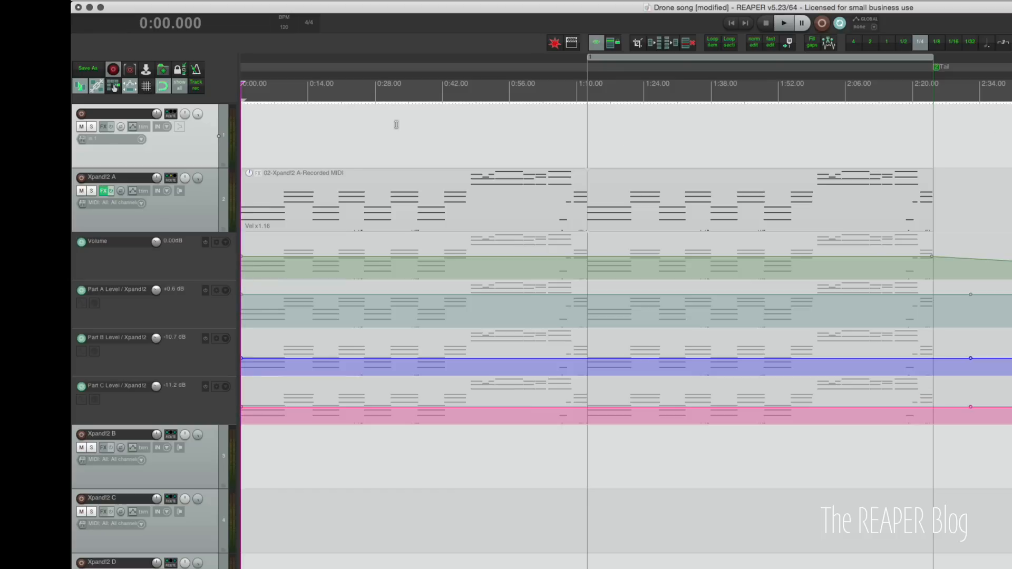
# - Audition the Drone song from the start and leave playback stopped near 1:08 before the loop
pyautogui.click(784, 23)
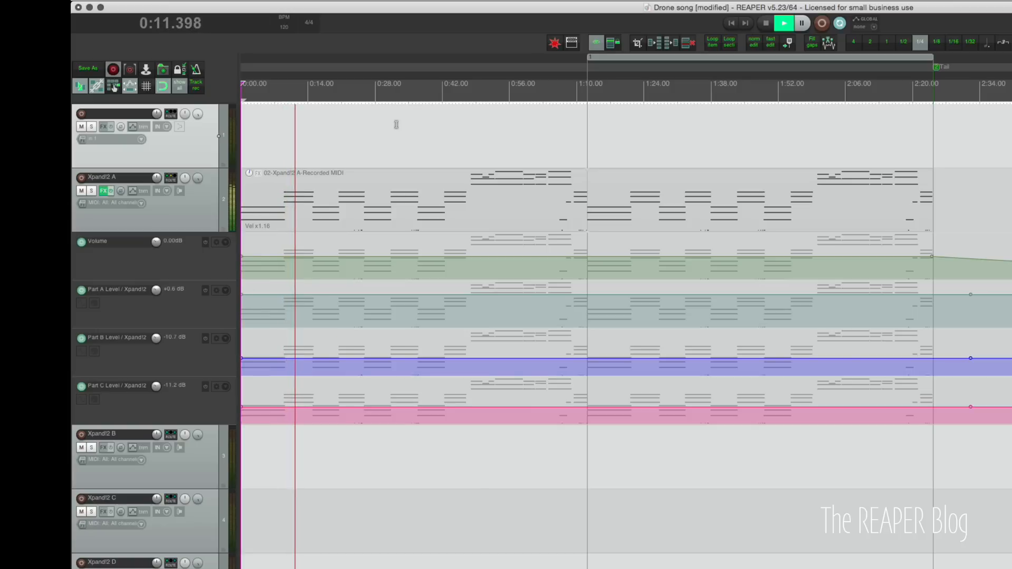
pyautogui.click(765, 24)
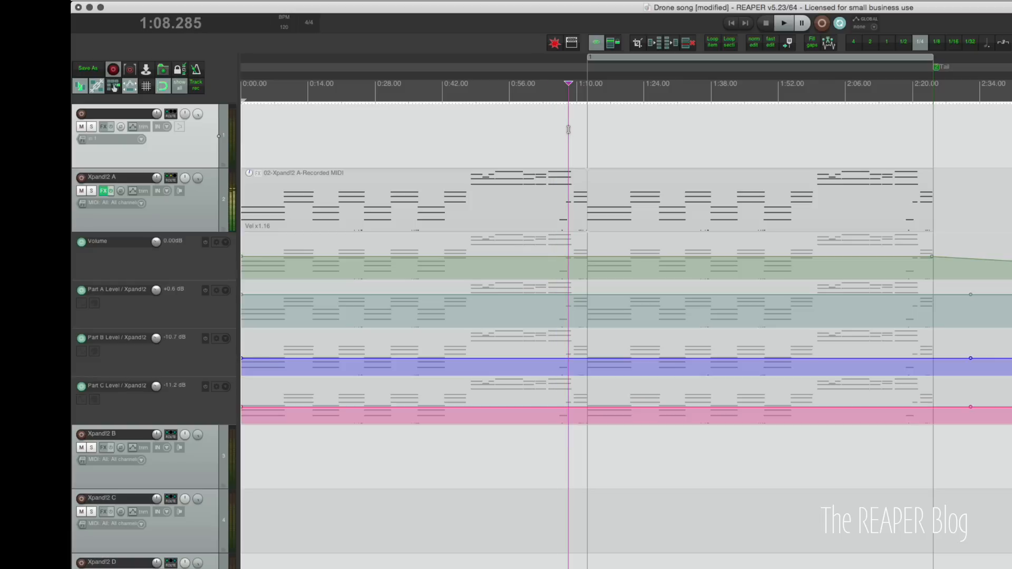
pyautogui.click(784, 24)
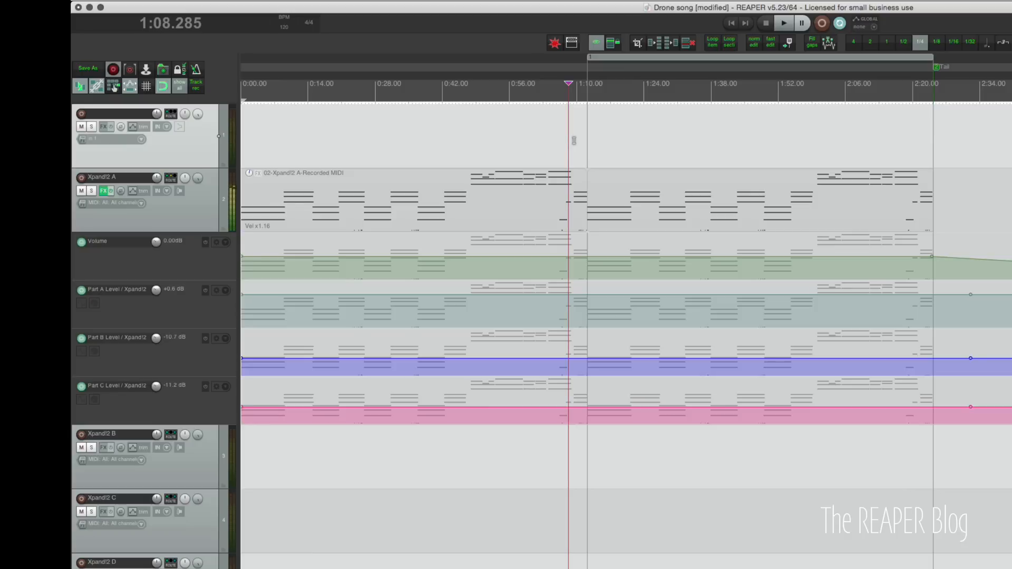
pyautogui.moveTo(600, 232)
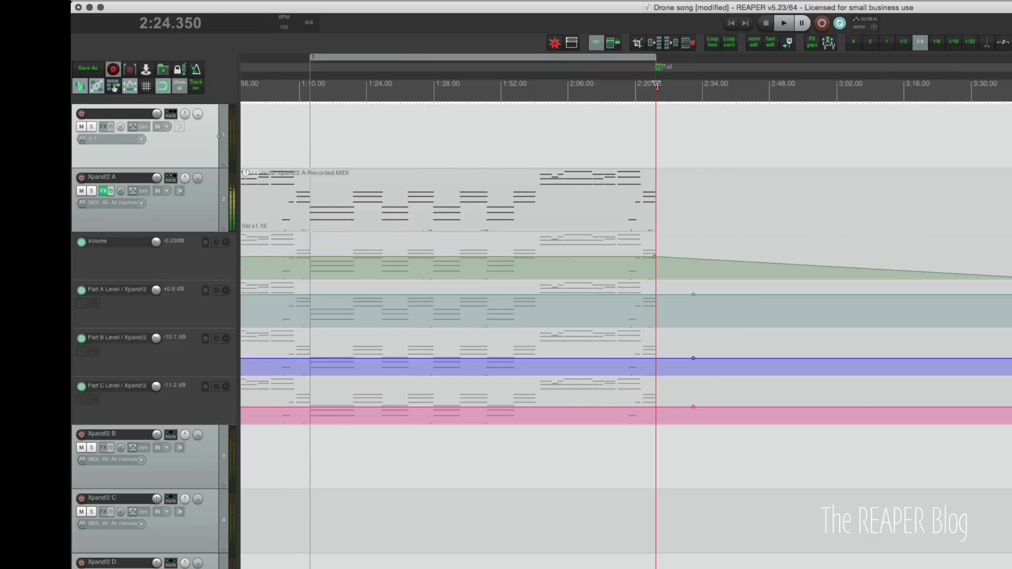
# - Show the Xpand!2 A track's FX chain and review ValhallaShimmer's reverb mode dropdown
pyautogui.click(783, 24)
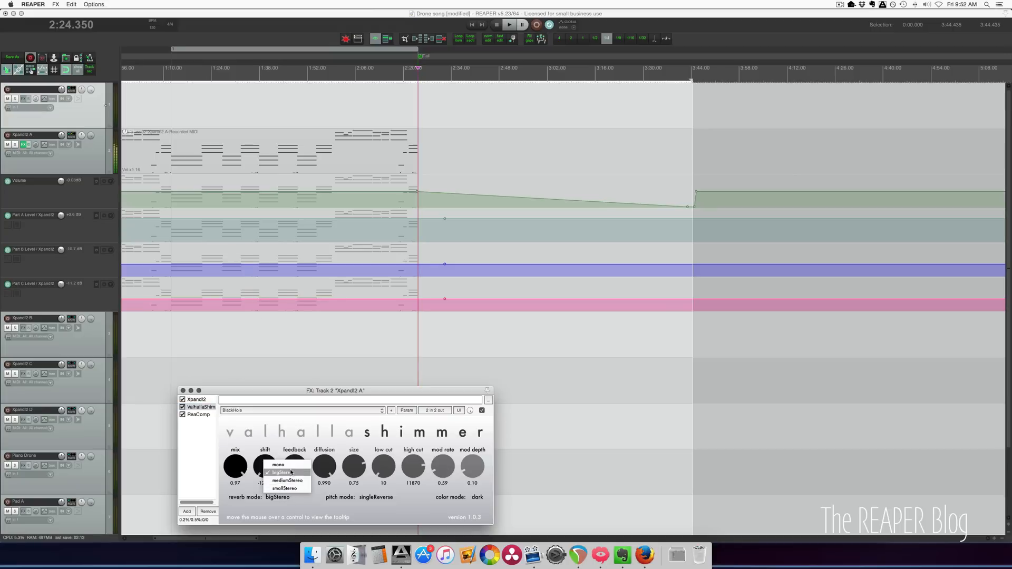
pyautogui.click(277, 464)
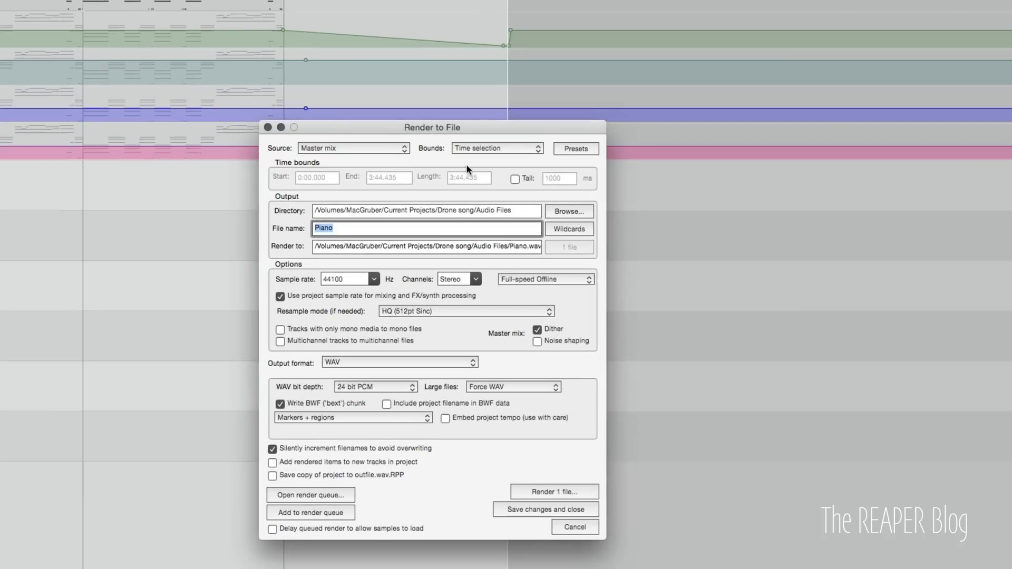
# - Reposition the Render dialog for the Piano master-mix WAV up and to the right
pyautogui.moveTo(431, 127); pyautogui.dragTo(459, 103)
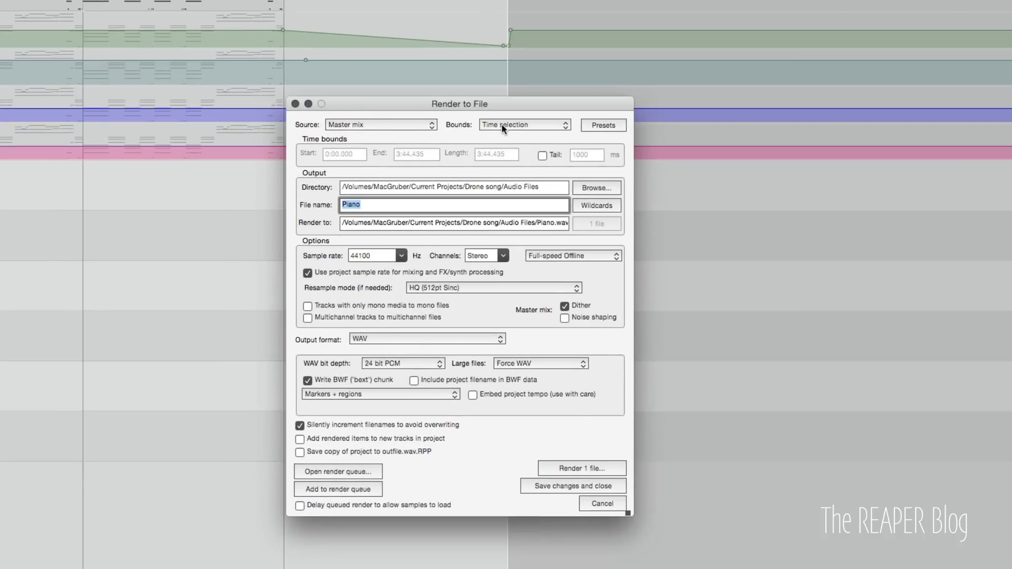
pyautogui.moveTo(368, 188)
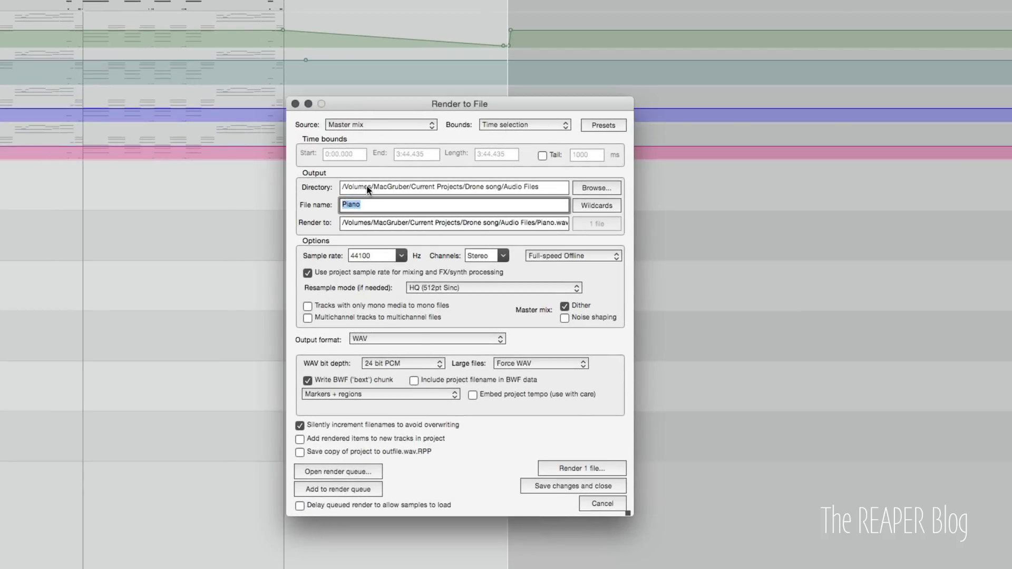
pyautogui.moveTo(529, 187)
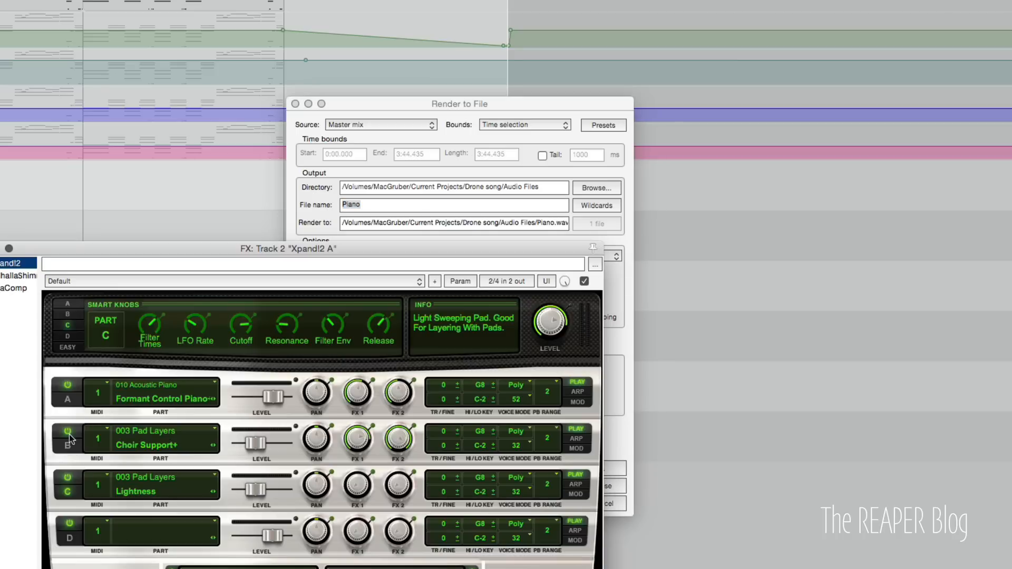
# - Power off Part B so the Choir Support+ pad is excluded from the Piano render
pyautogui.click(68, 430)
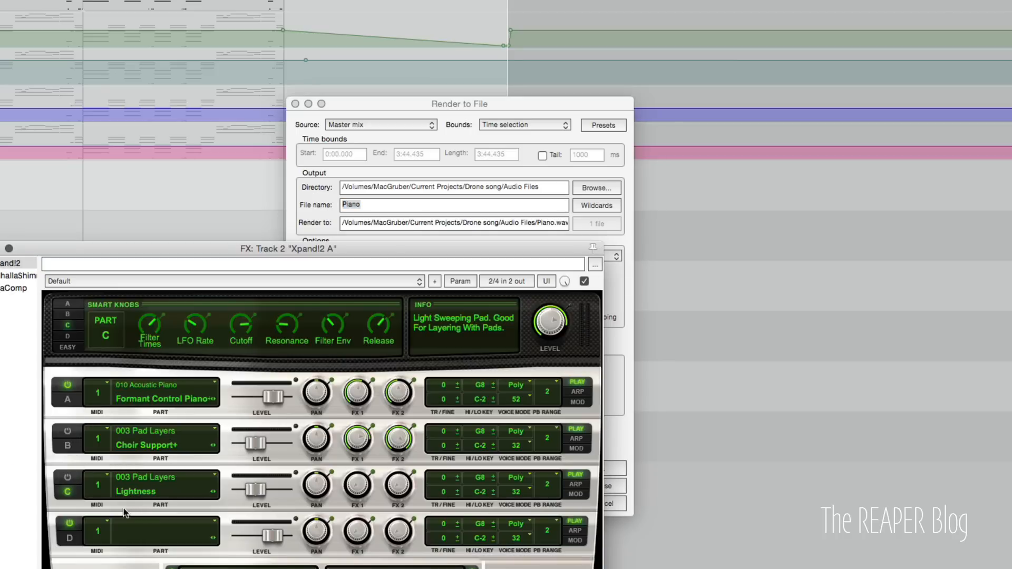
pyautogui.moveTo(7, 272)
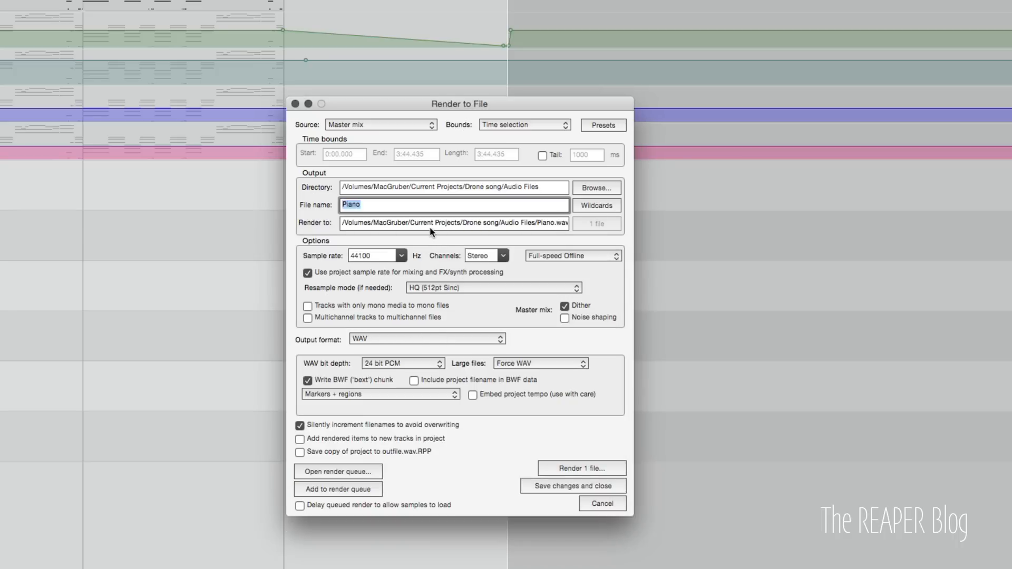
pyautogui.moveTo(571, 266)
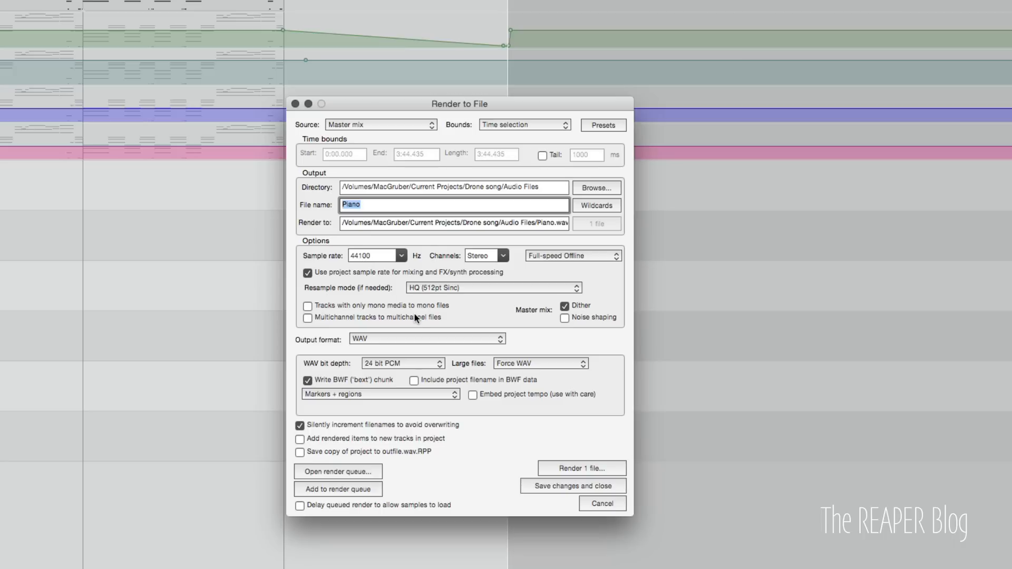
pyautogui.moveTo(556, 311)
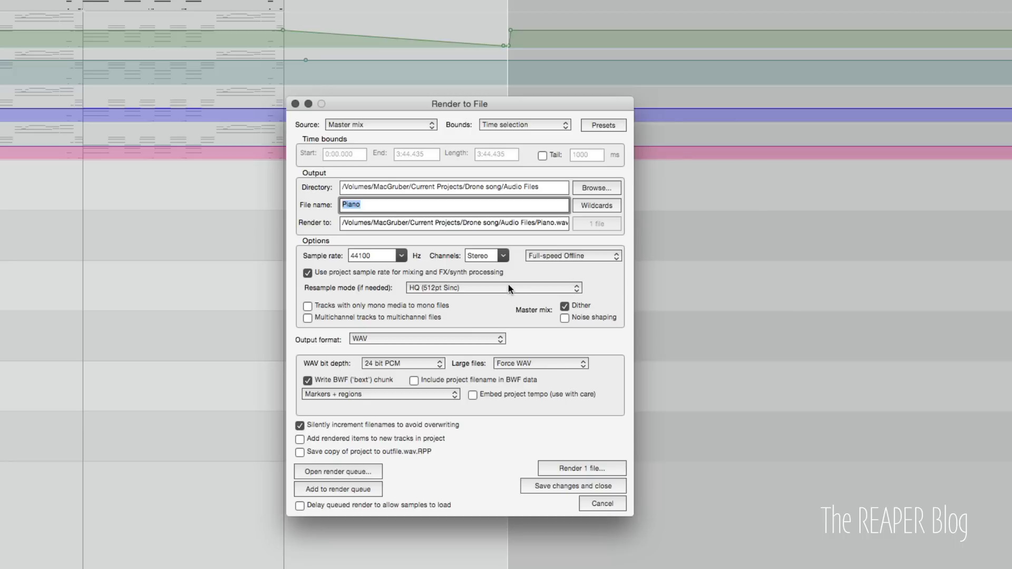
# - Choose the resampling quality for the 44.1 kHz 24-bit Piano WAV render
pyautogui.click(381, 395)
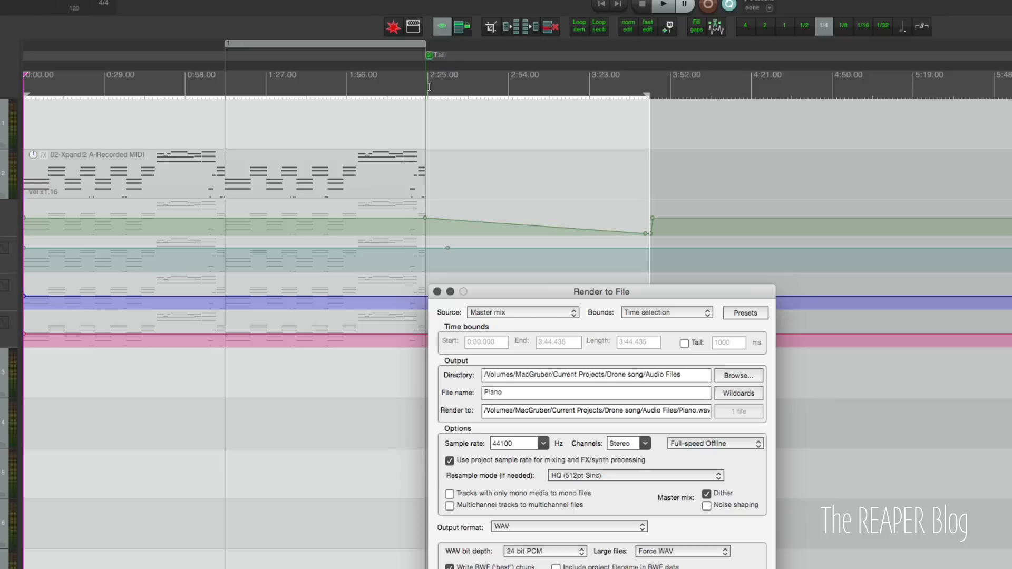
pyautogui.moveTo(34, 77)
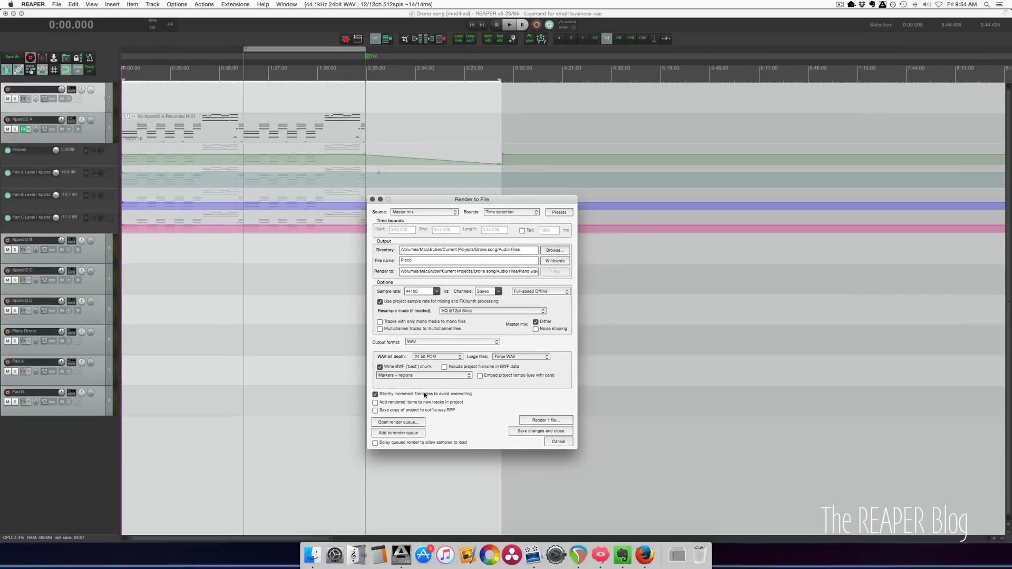
pyautogui.moveTo(557, 445)
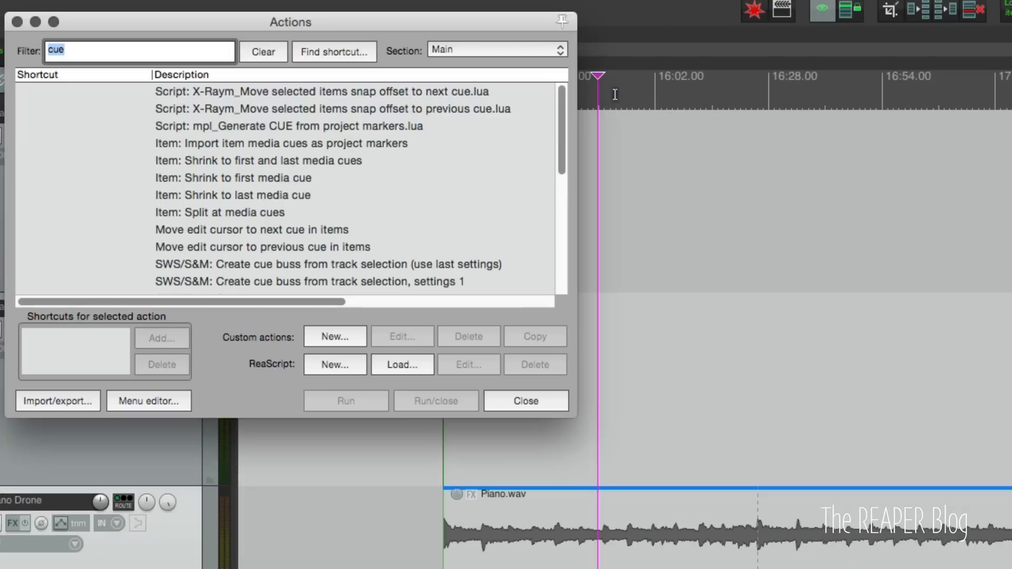
# - Filter the Actions list and run 'Item: Split at media cues' on the Piano, Pad A and Pad B stems
pyautogui.write('auto spl')
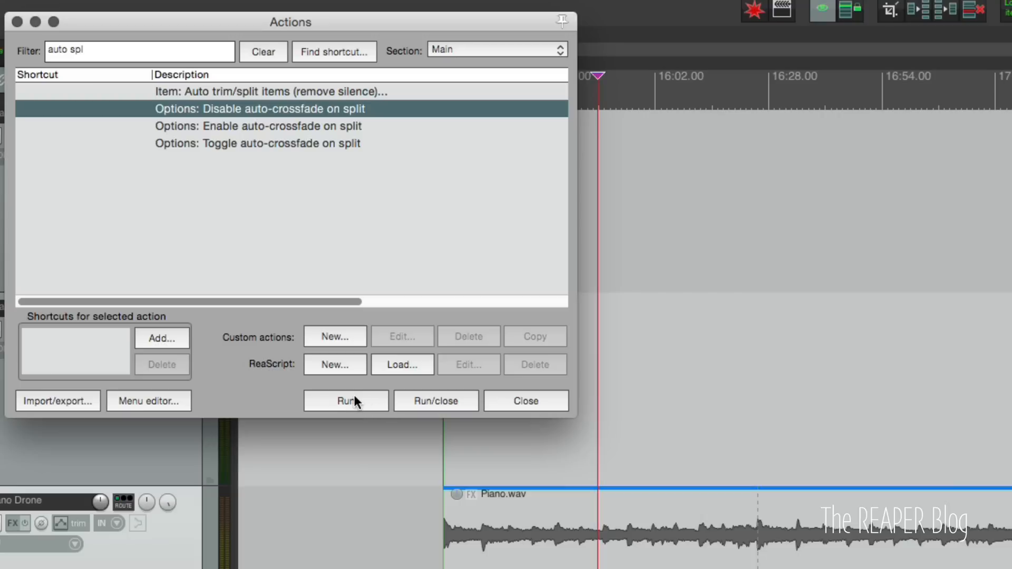
pyautogui.moveTo(361, 402)
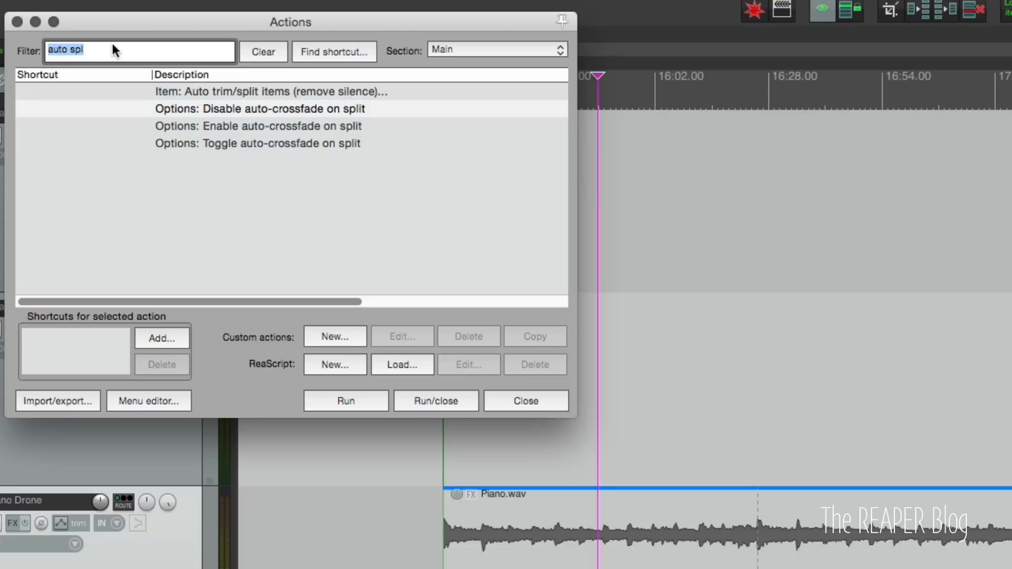
pyautogui.write('c')
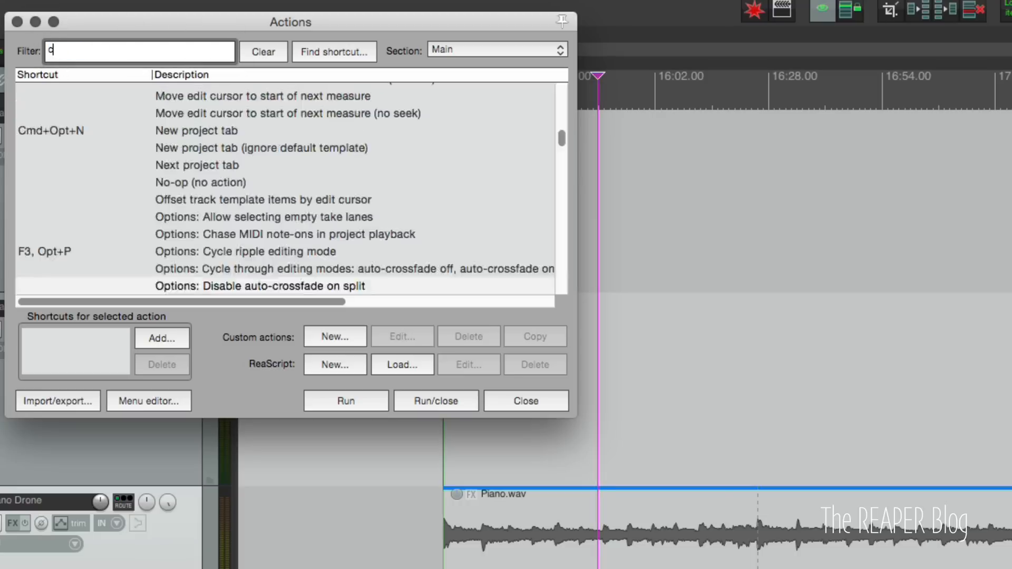
pyautogui.write('ue')
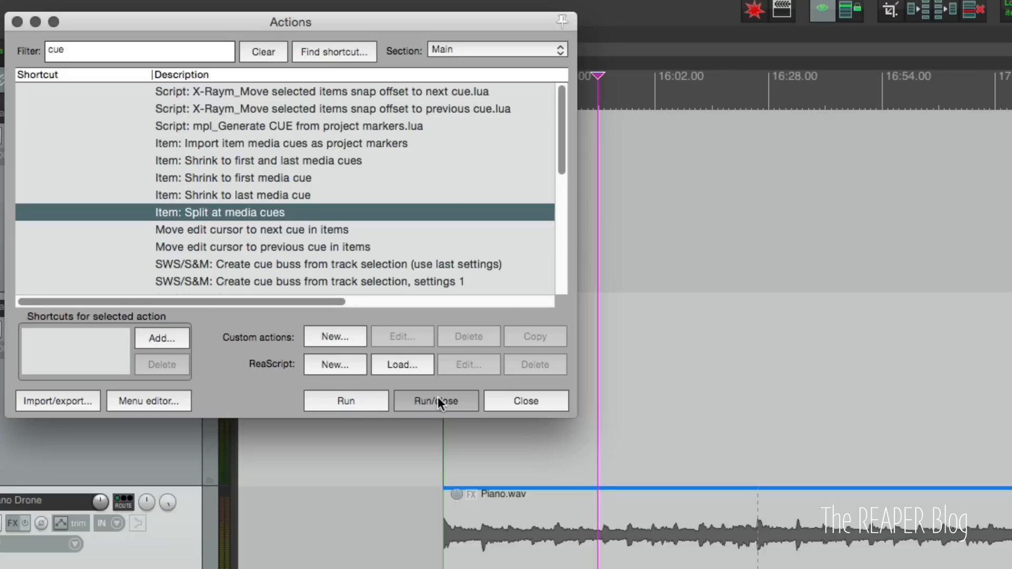
pyautogui.click(435, 401)
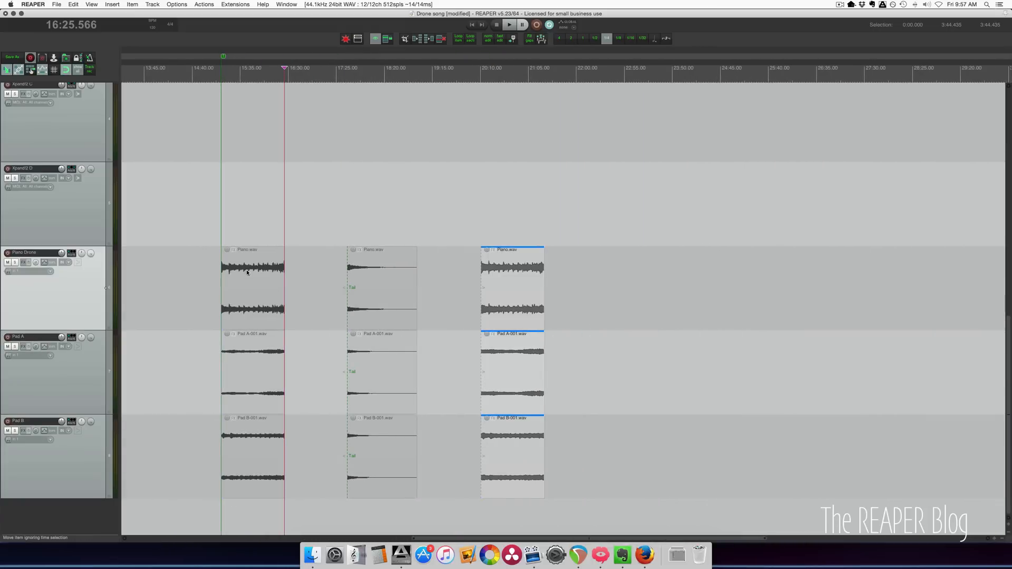
pyautogui.moveTo(392, 265)
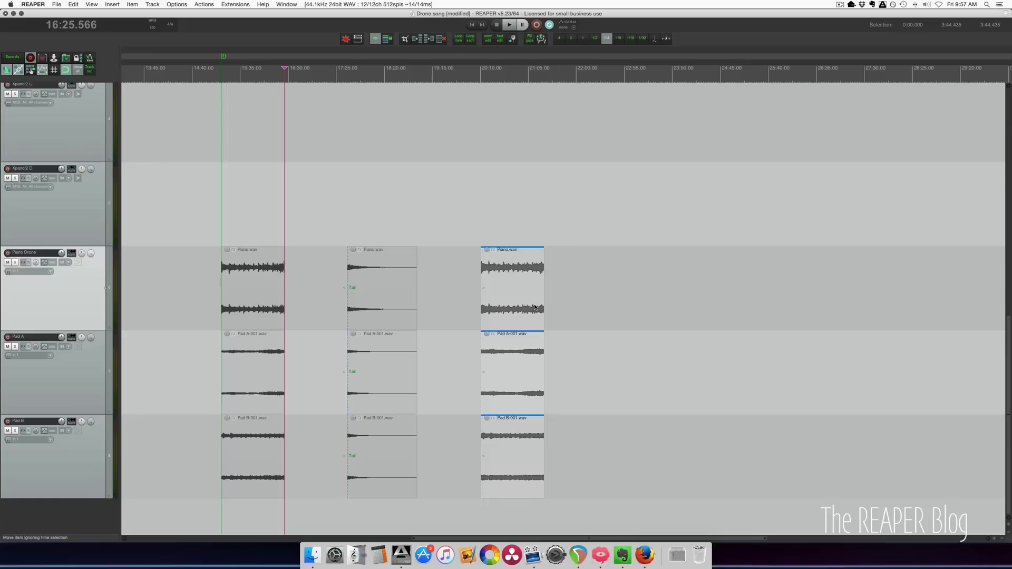
pyautogui.moveTo(513, 293)
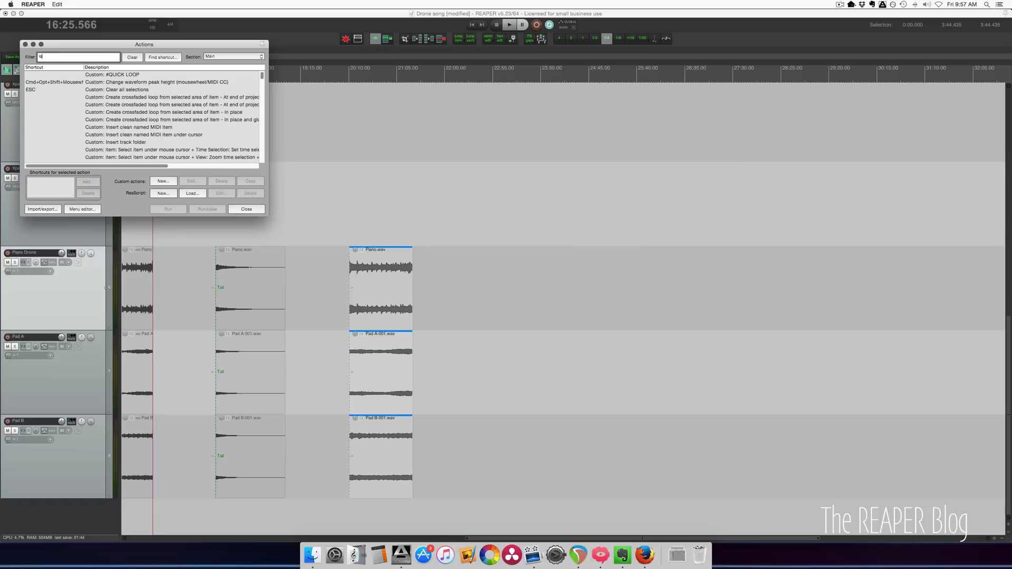
# - Run 'SWS: Loop section of selected item(s)' on the final Piano, Pad A and Pad B sections
pyautogui.write('loop section')
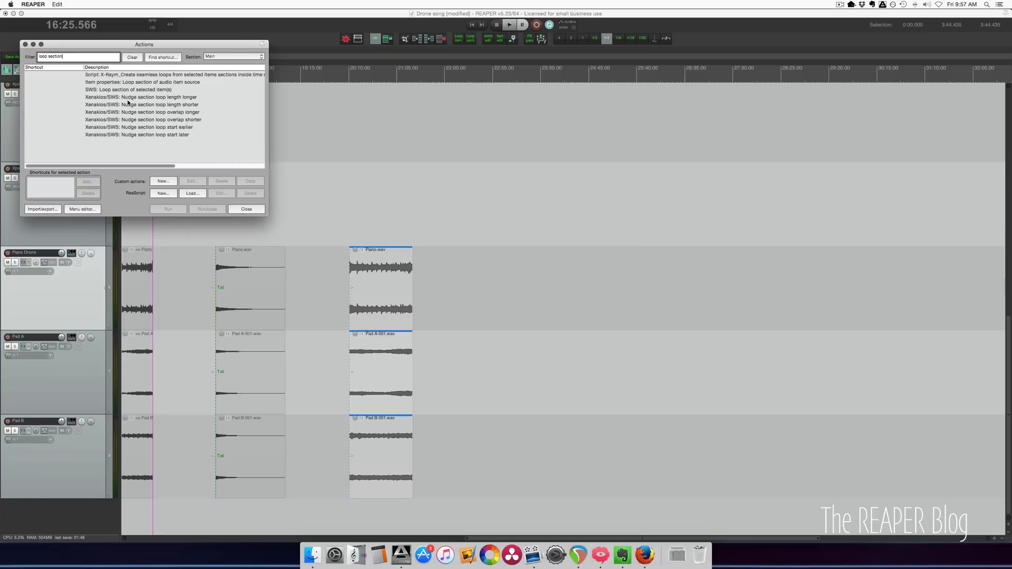
pyautogui.click(128, 88)
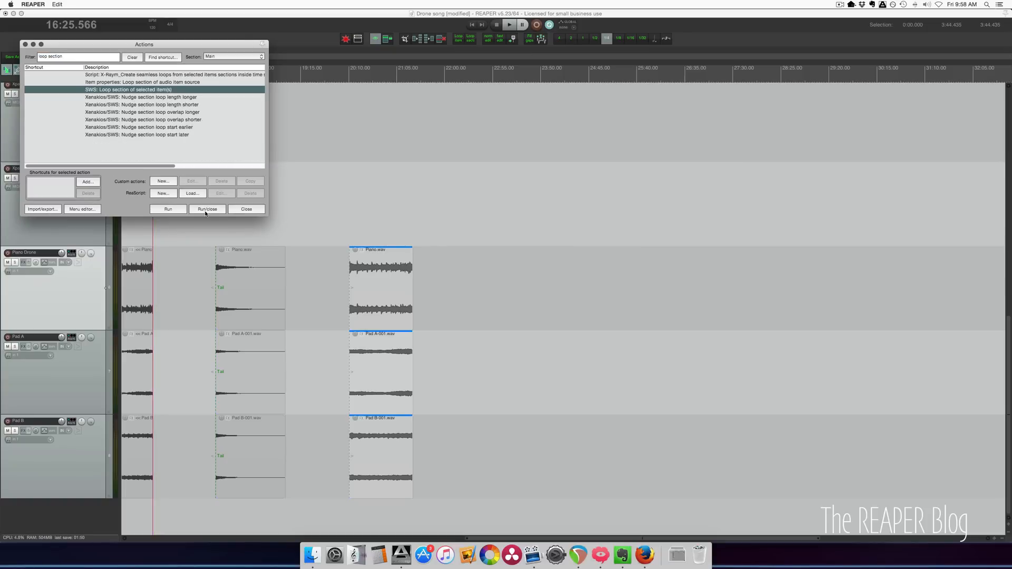
pyautogui.click(208, 209)
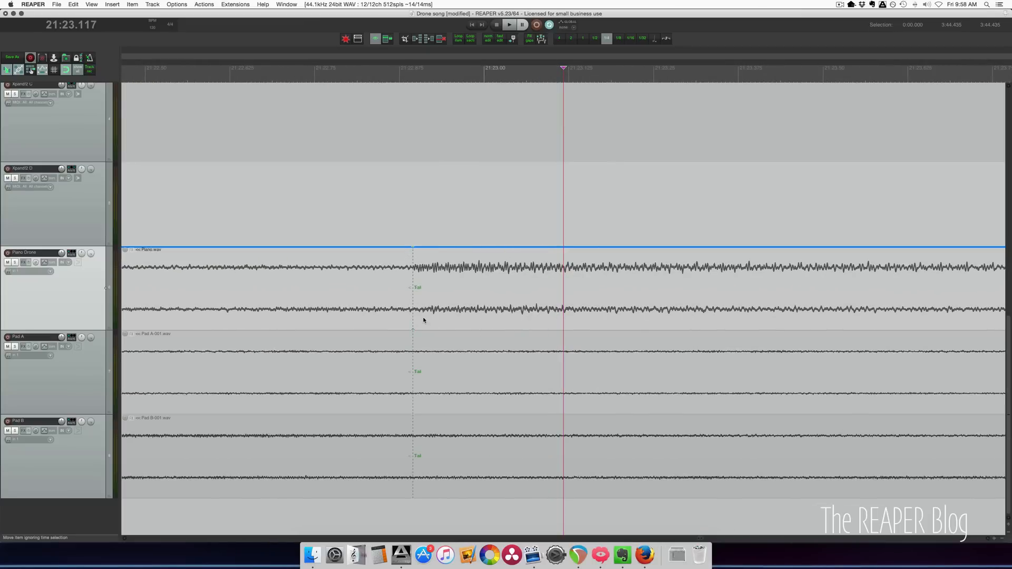
# - Lengthen the looped sections so the drone repeats out to around 37 minutes
pyautogui.click(508, 24)
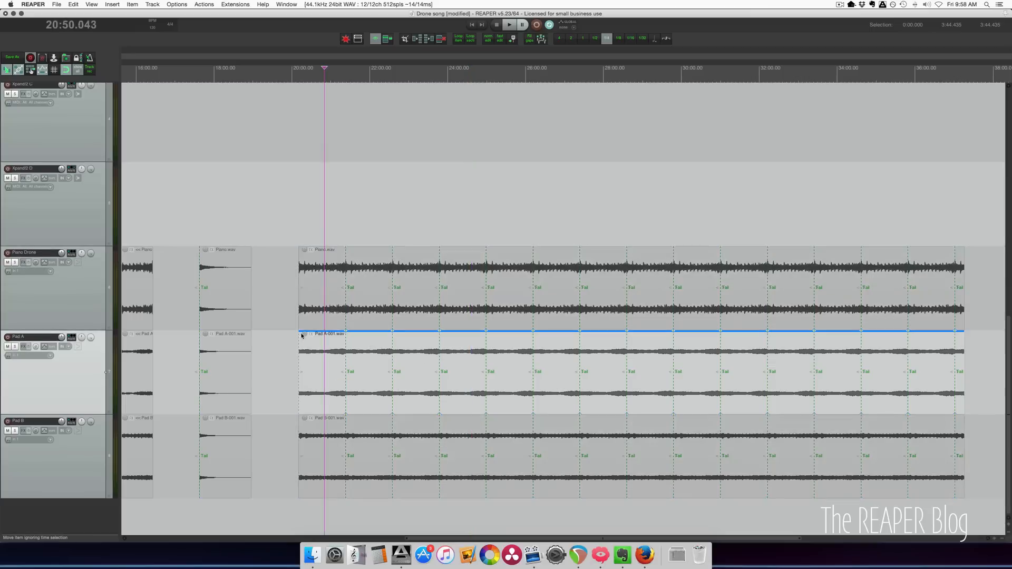
# - Drag a long gradual fade-in across the start of the looped Pad A and Pad B items
pyautogui.moveTo(301, 334); pyautogui.dragTo(852, 334)
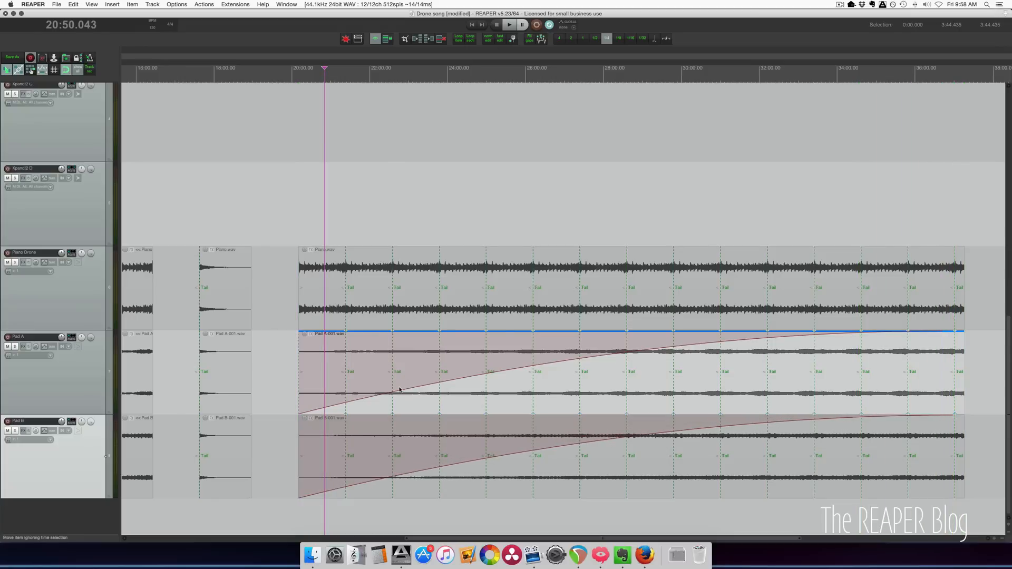
pyautogui.moveTo(472, 395)
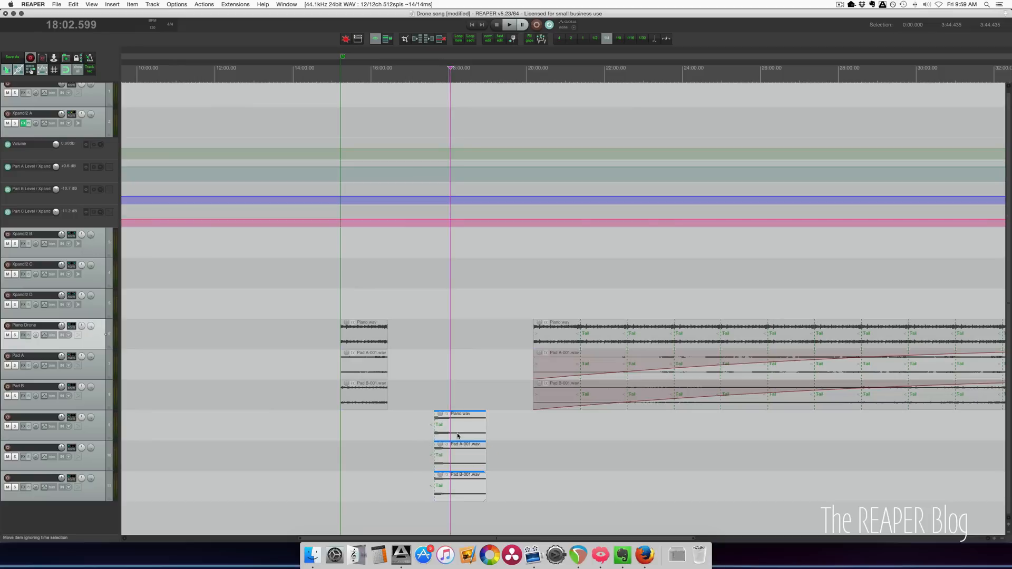
# - Drag the short Piano, Pad A and Pad B split sections onto the empty lower tracks
pyautogui.moveTo(459, 435); pyautogui.dragTo(365, 435)
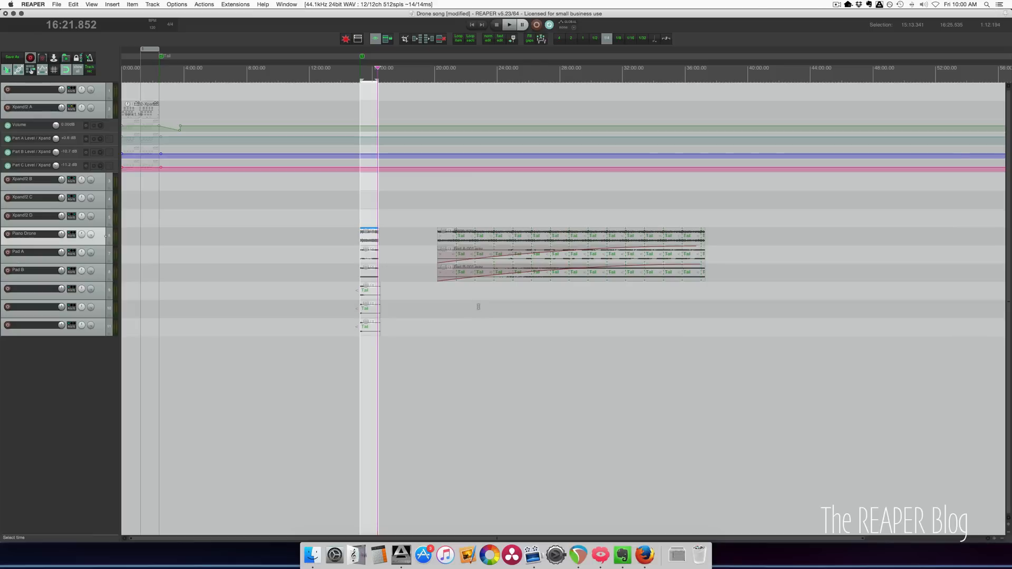
pyautogui.moveTo(497, 294)
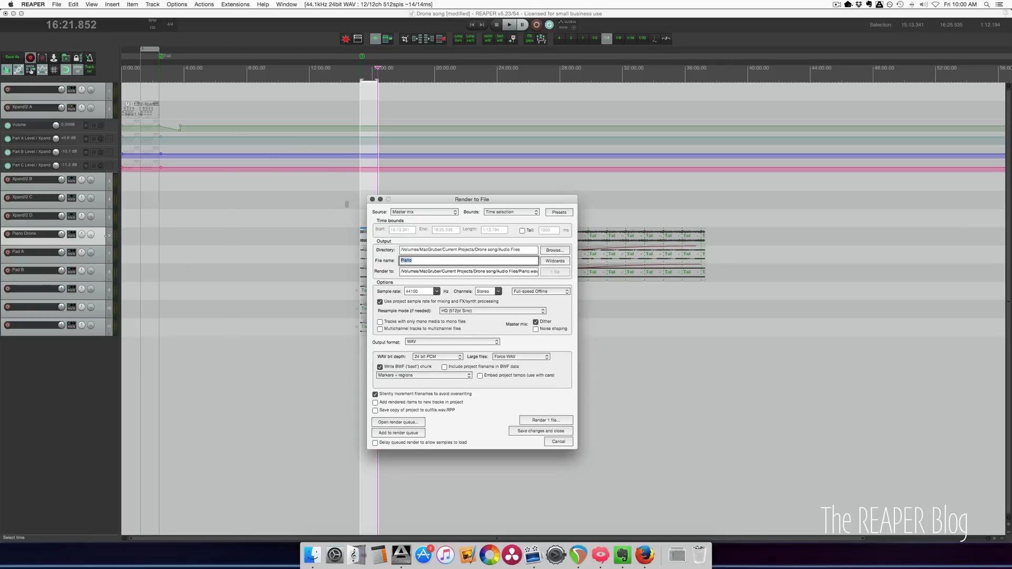
pyautogui.click(541, 430)
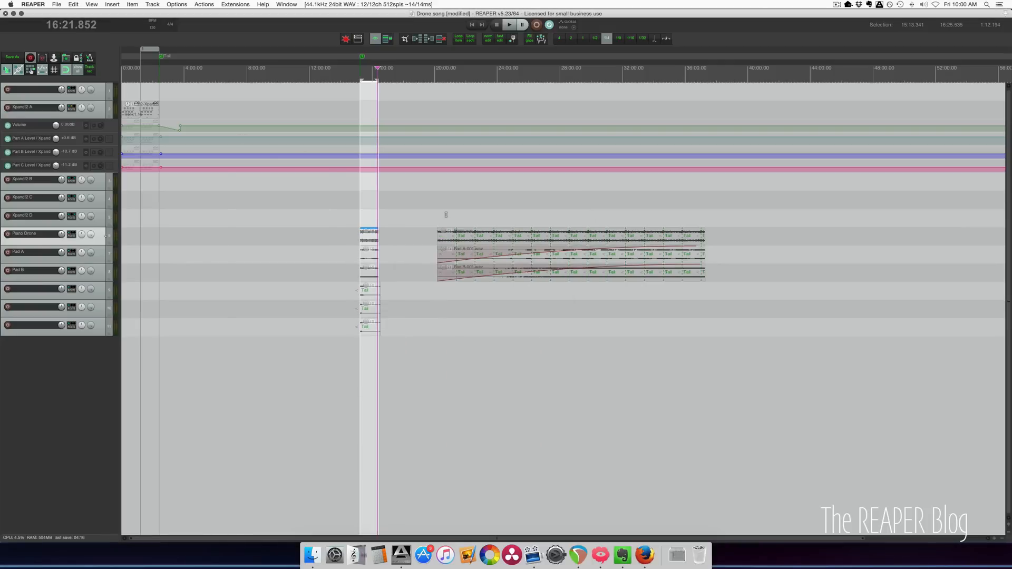